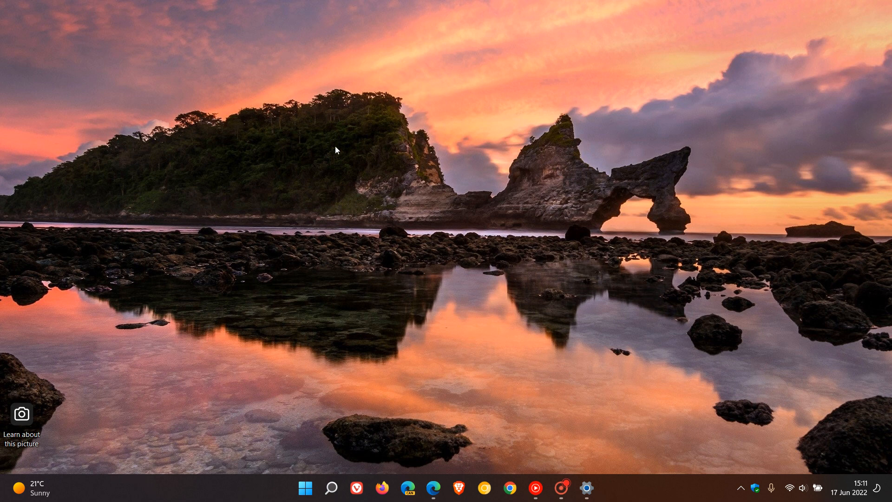
{"action": "mouse_move", "coordinate": [645, 194]}
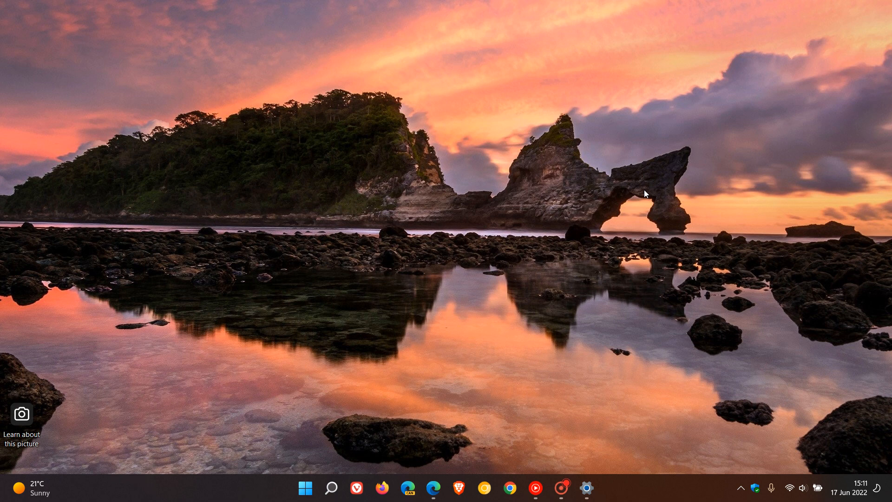
{"action": "mouse_move", "coordinate": [590, 315]}
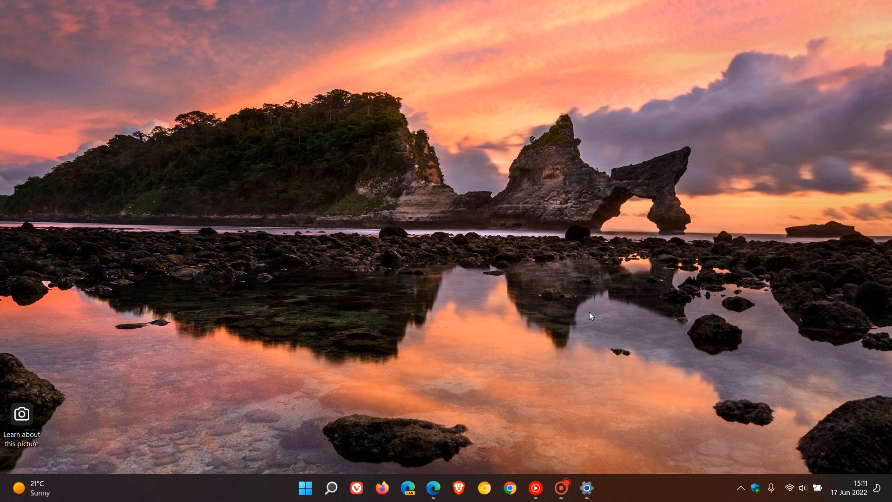
{"action": "mouse_move", "coordinate": [587, 488]}
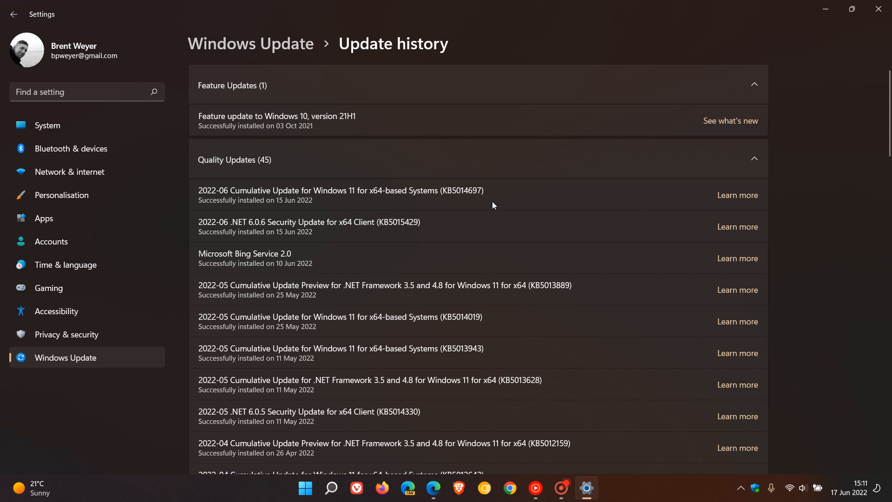
{"action": "mouse_move", "coordinate": [556, 201]}
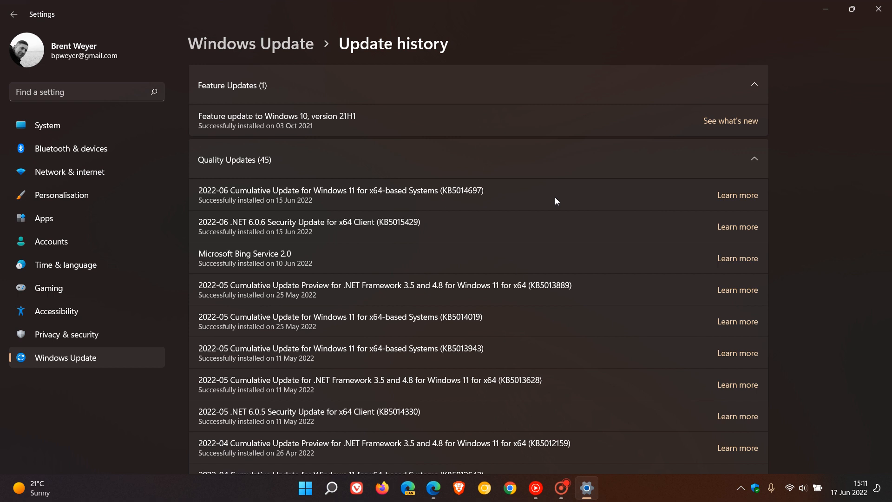
{"action": "mouse_move", "coordinate": [546, 205]}
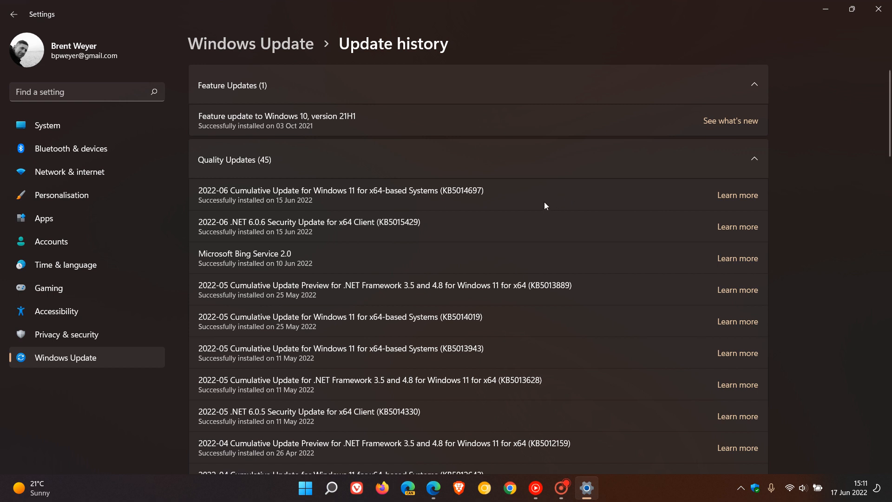
{"action": "mouse_move", "coordinate": [486, 204]}
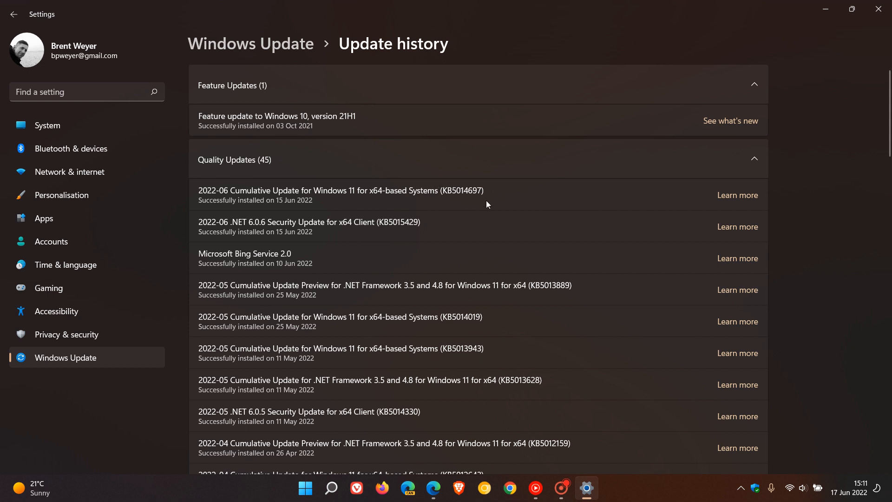
{"action": "mouse_move", "coordinate": [583, 200]}
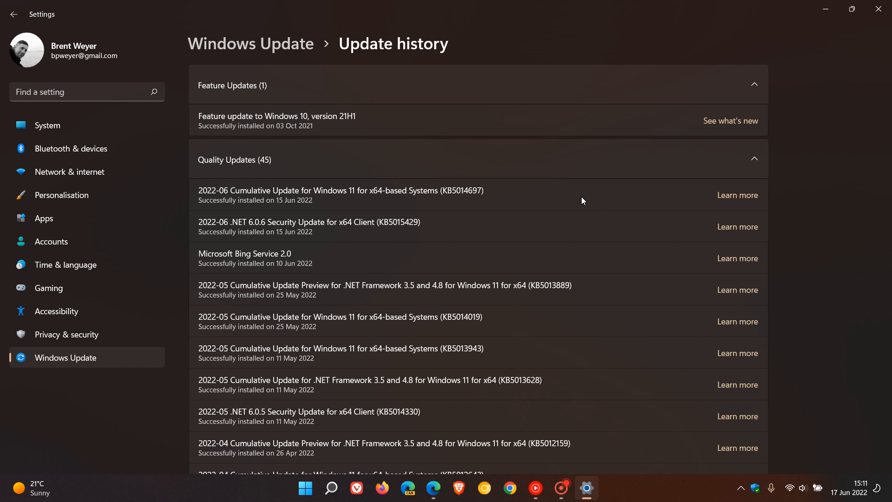
{"action": "mouse_move", "coordinate": [825, 9]}
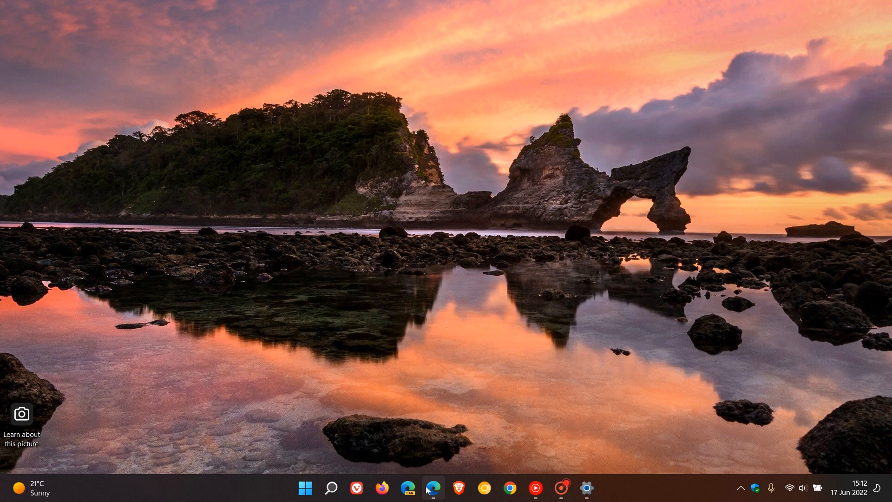
Restore Edge showing the Windows 11 known issues page at the June 2022 KB5014697 Wi-Fi hotspot issue.
{"action": "left_click", "coordinate": [433, 488]}
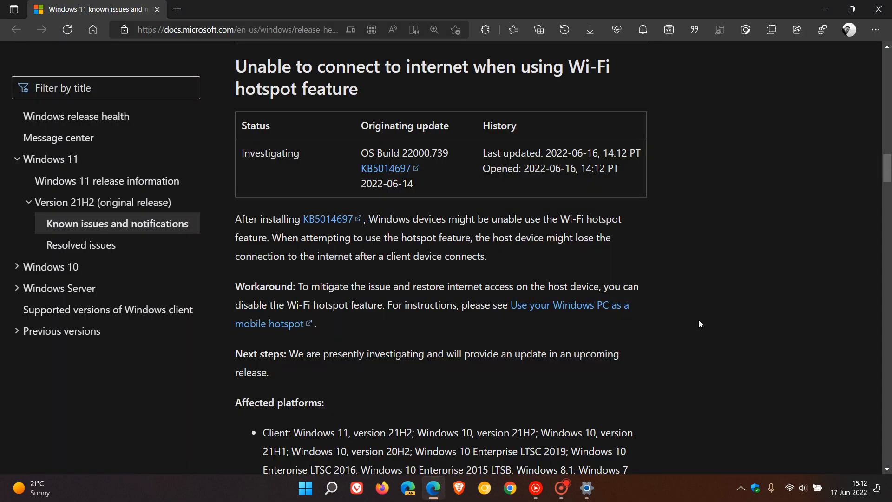
{"action": "scroll", "scroll_direction": "up", "scroll_amount": 3}
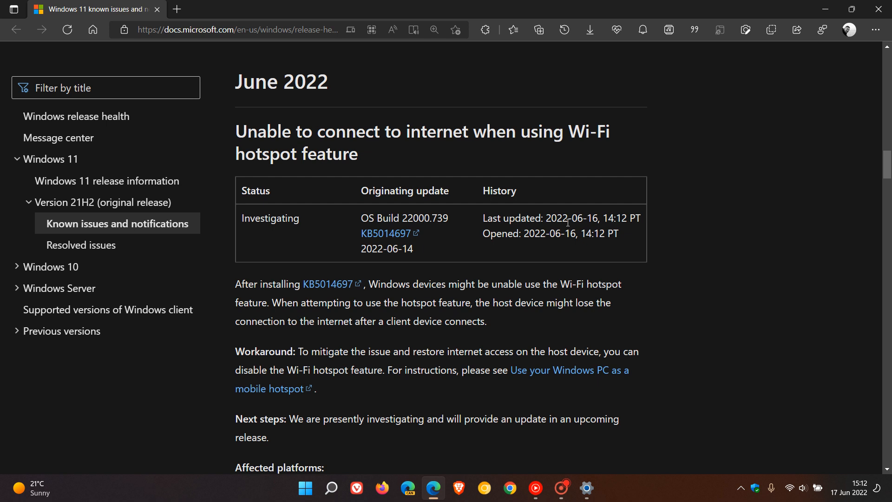
{"action": "mouse_move", "coordinate": [519, 151]}
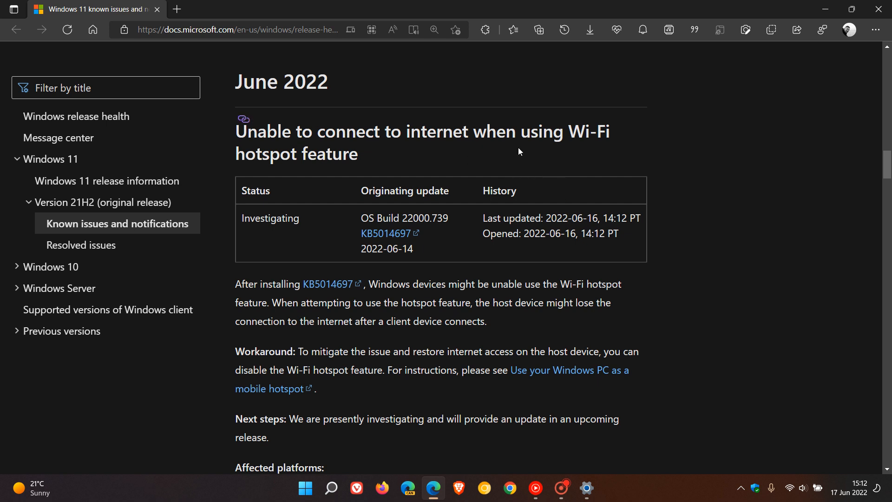
{"action": "mouse_move", "coordinate": [759, 256]}
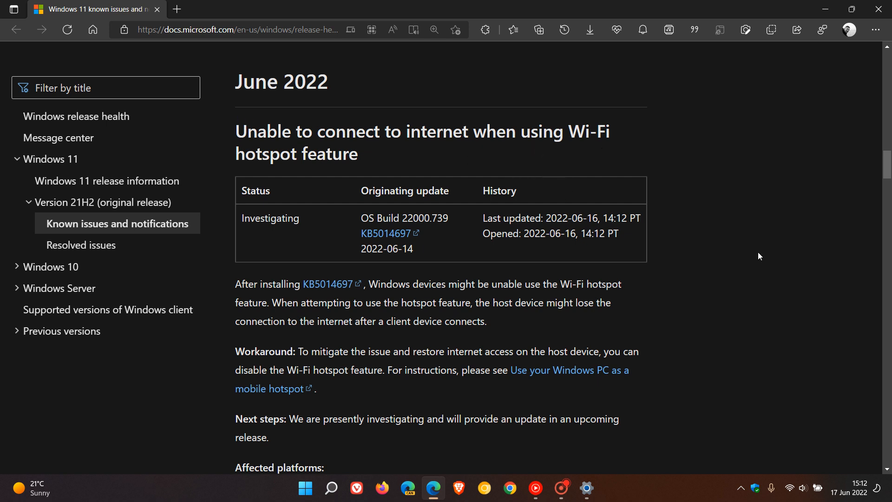
{"action": "mouse_move", "coordinate": [645, 296]}
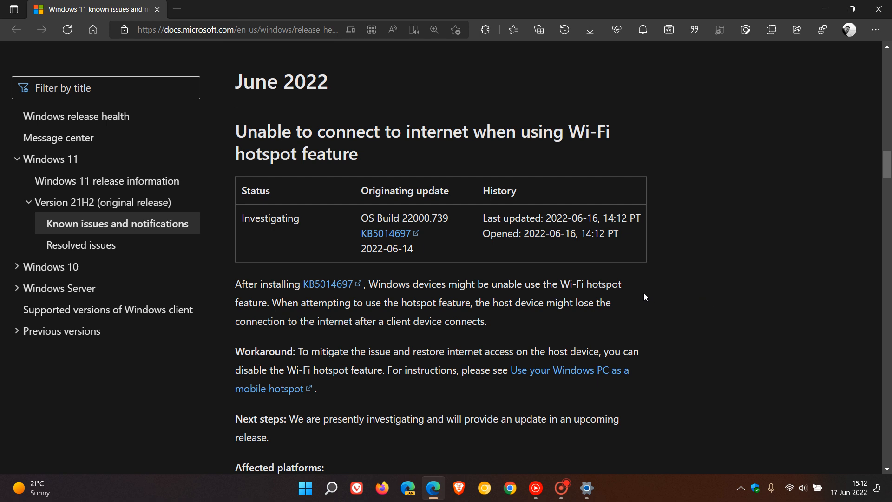
{"action": "mouse_move", "coordinate": [350, 297]}
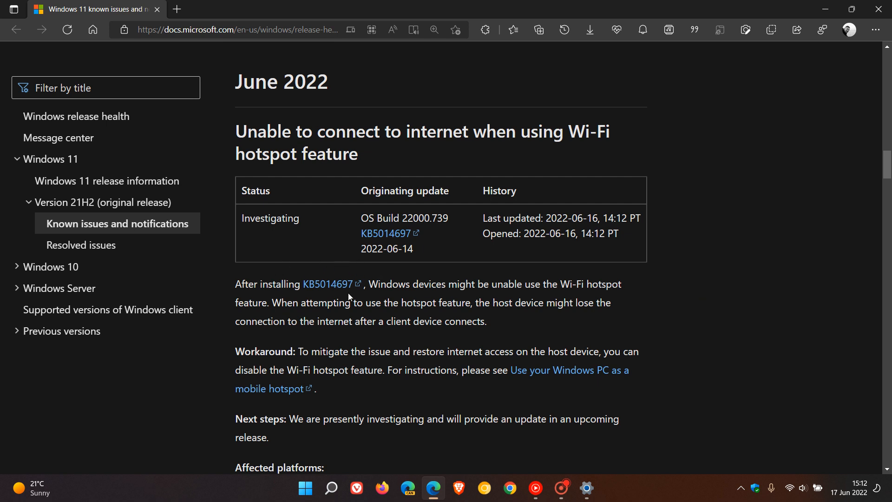
{"action": "mouse_move", "coordinate": [671, 305]}
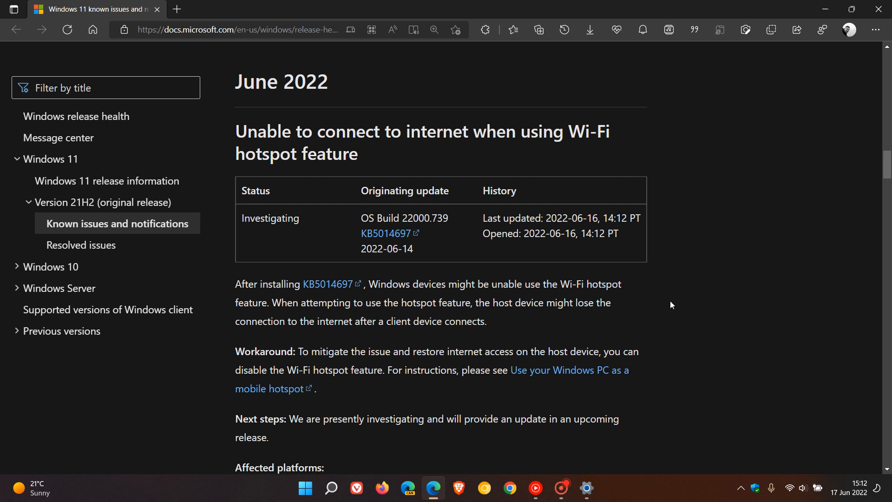
{"action": "mouse_move", "coordinate": [664, 299]}
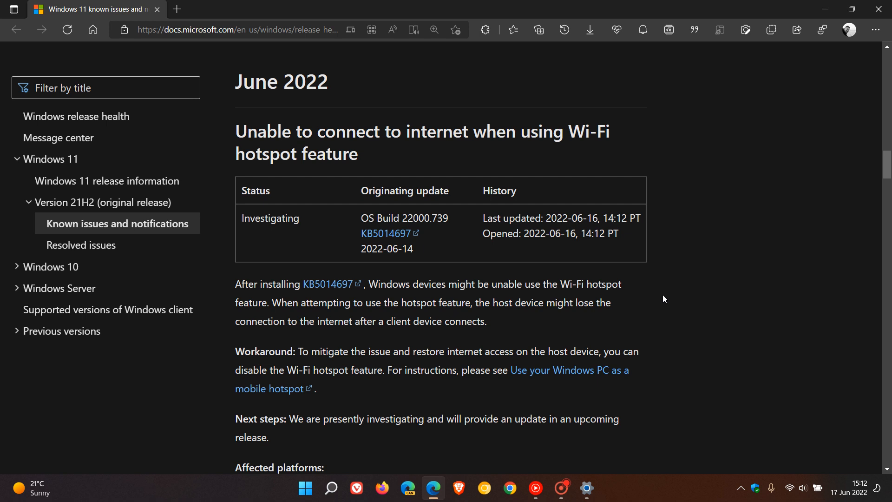
{"action": "mouse_move", "coordinate": [731, 295]}
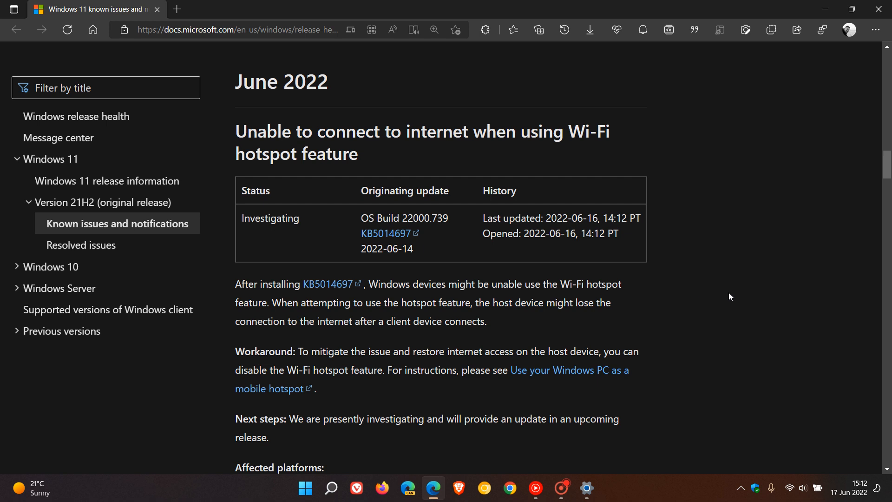
{"action": "scroll", "scroll_direction": "down", "scroll_amount": 3}
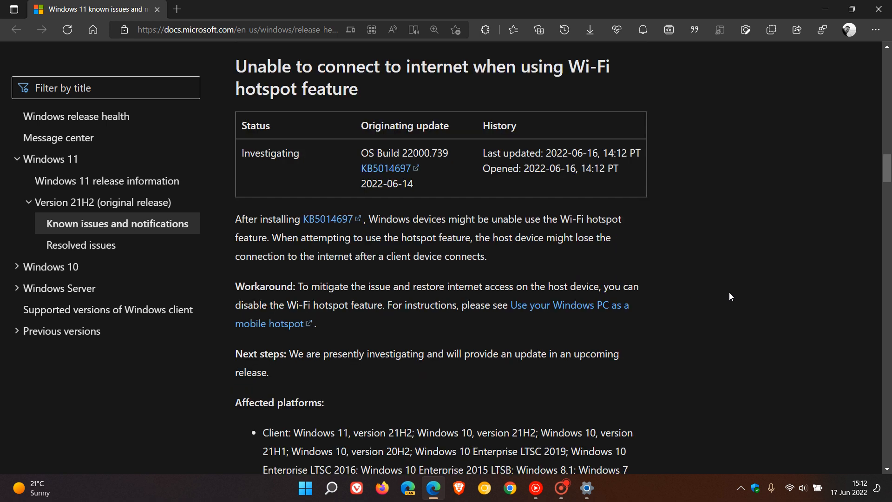
{"action": "mouse_move", "coordinate": [673, 295]}
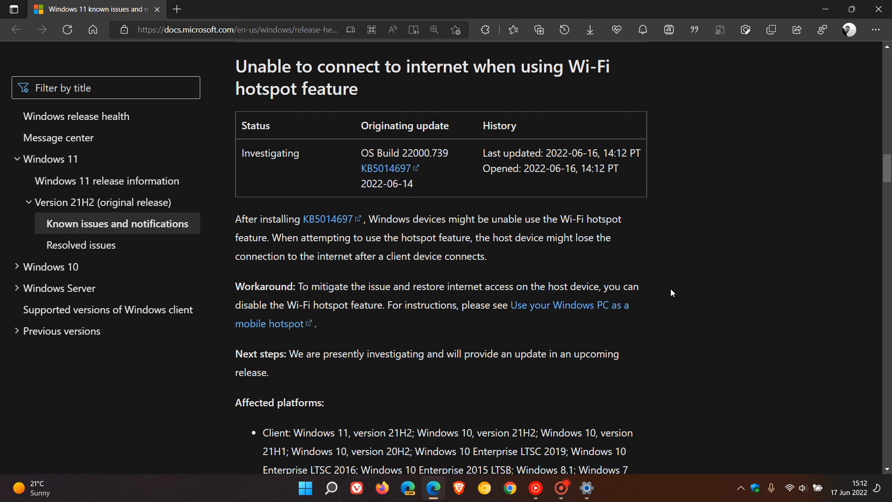
{"action": "mouse_move", "coordinate": [660, 290]}
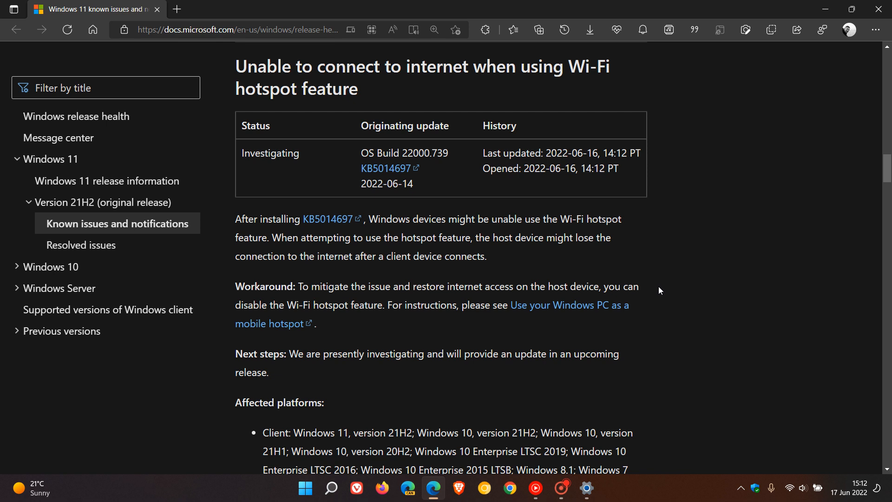
{"action": "mouse_move", "coordinate": [435, 327]}
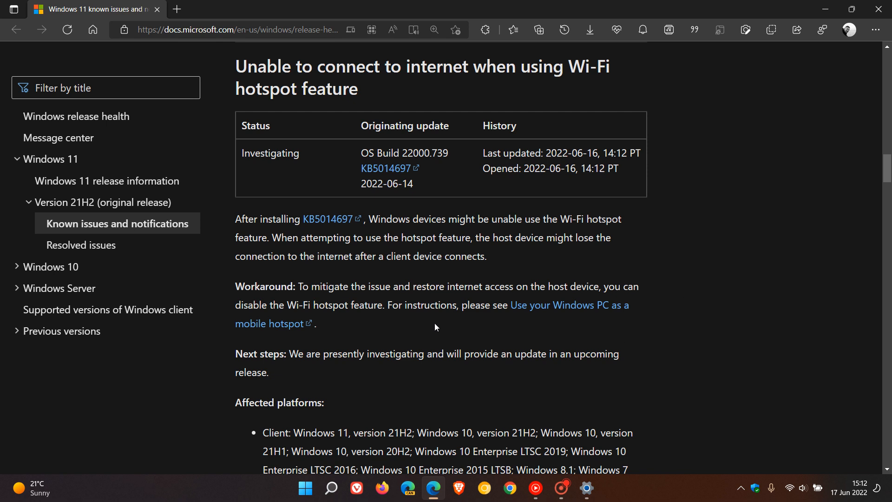
{"action": "mouse_move", "coordinate": [596, 319]}
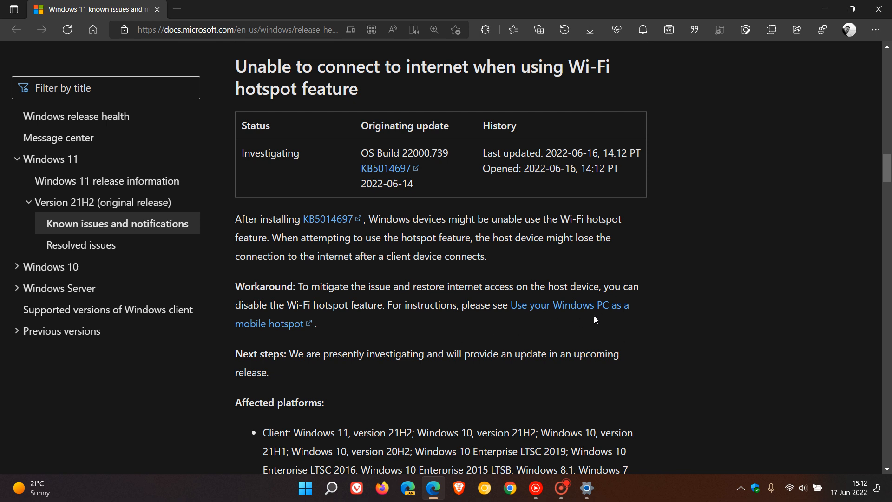
{"action": "mouse_move", "coordinate": [691, 274]}
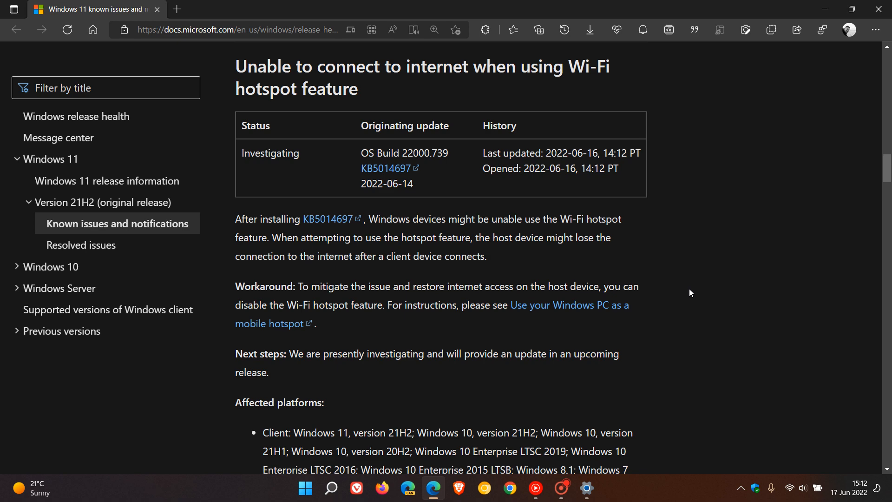
{"action": "mouse_move", "coordinate": [716, 298]}
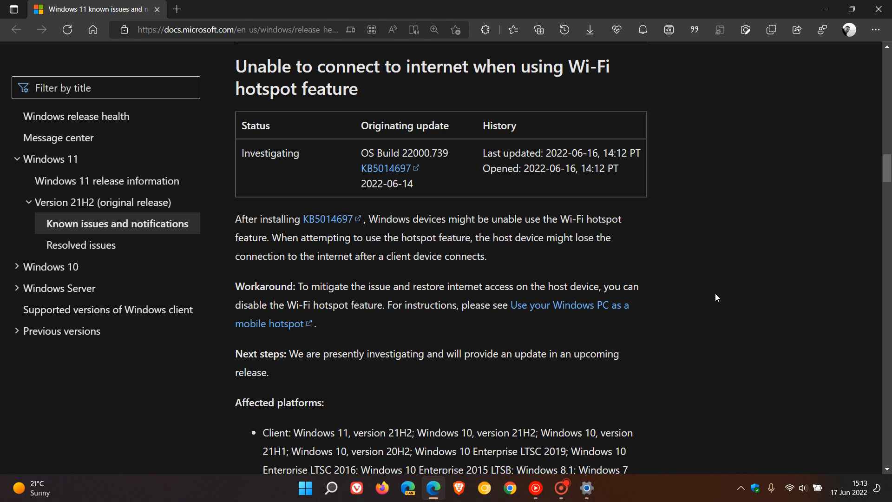
Scroll through the hotspot issue's workaround and affected platforms, returning to the Issue details heading.
{"action": "scroll", "scroll_direction": "down", "scroll_amount": 3}
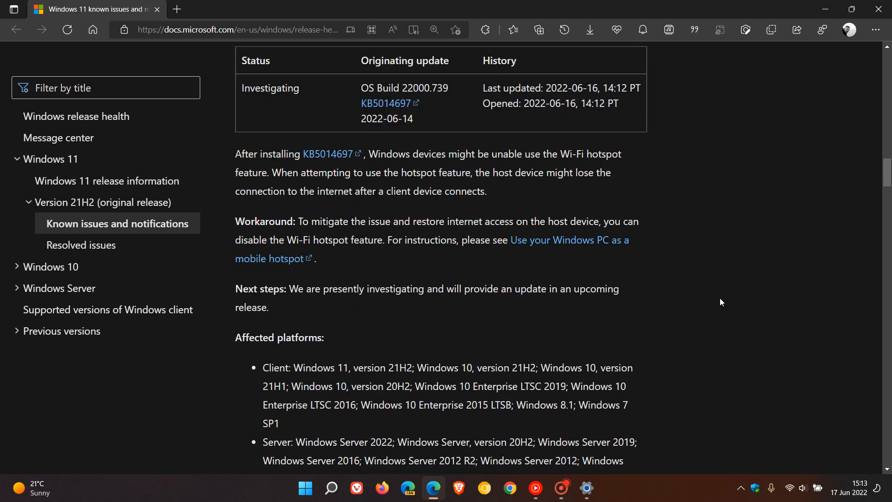
{"action": "mouse_move", "coordinate": [472, 312]}
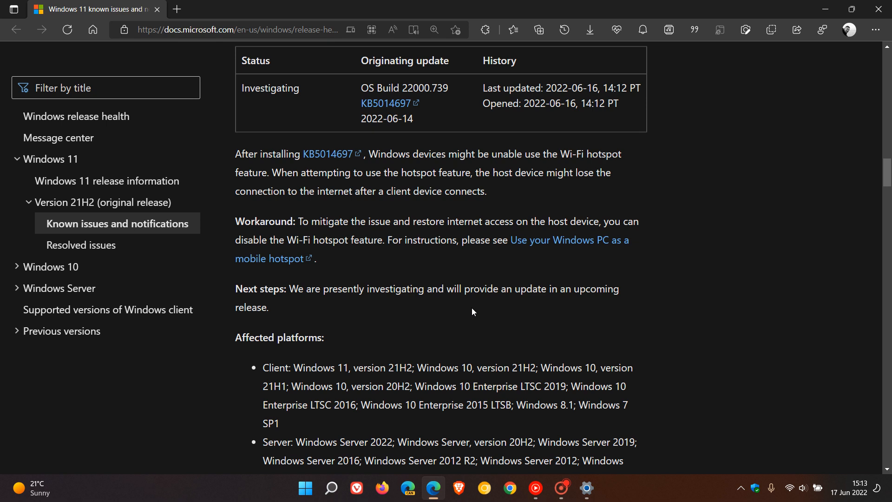
{"action": "mouse_move", "coordinate": [573, 306]}
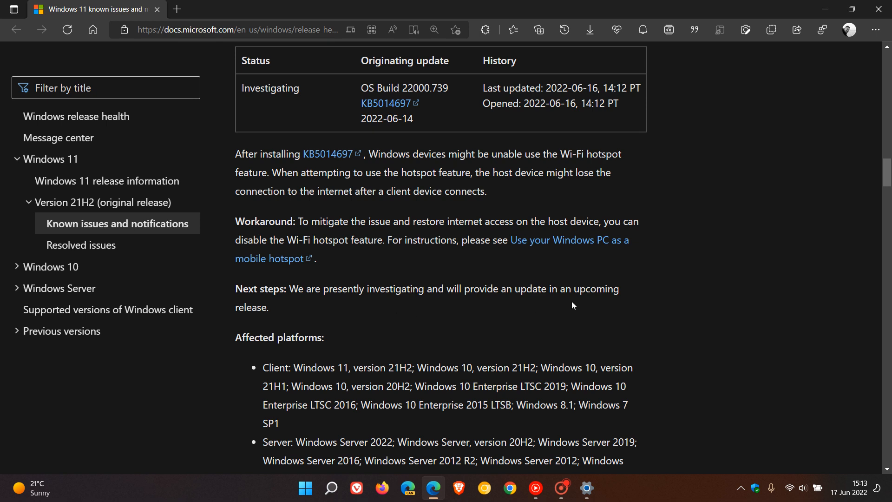
{"action": "mouse_move", "coordinate": [682, 287]}
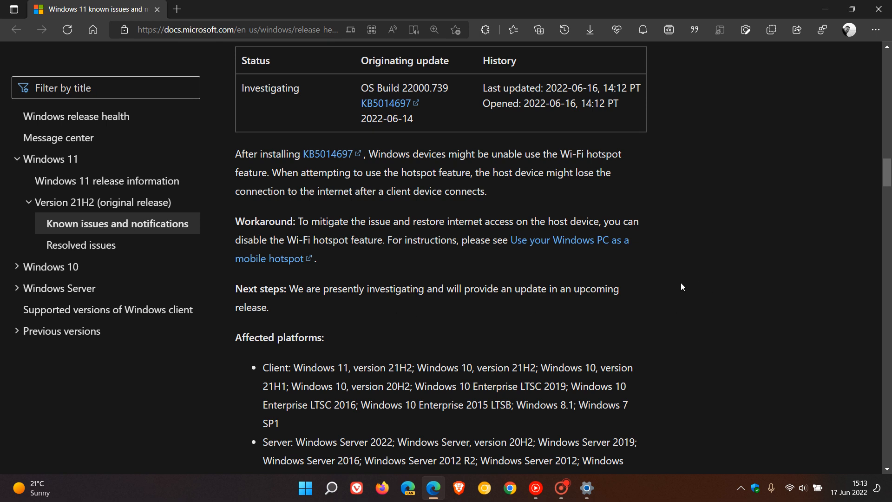
{"action": "scroll", "scroll_direction": "down", "scroll_amount": 3}
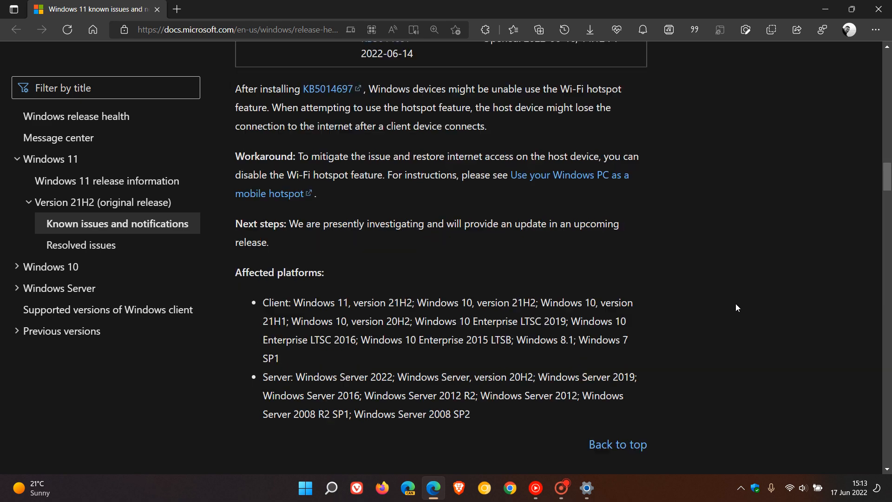
{"action": "mouse_move", "coordinate": [692, 339]}
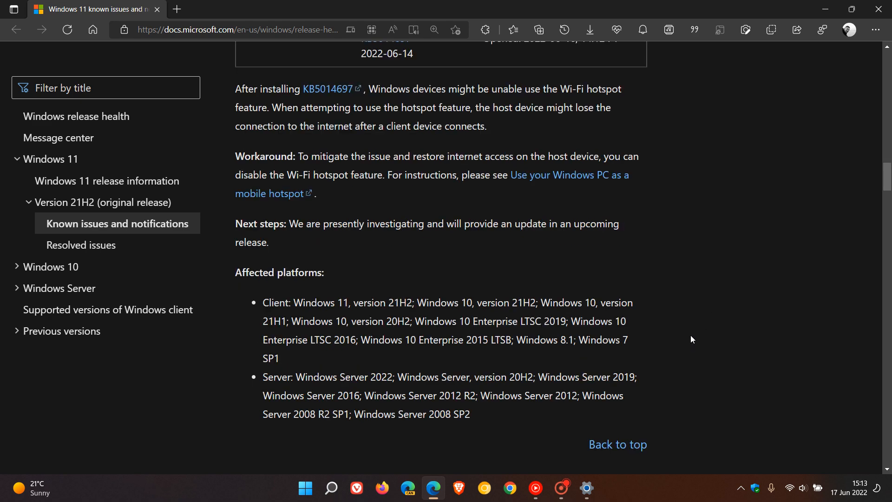
{"action": "mouse_move", "coordinate": [677, 338]}
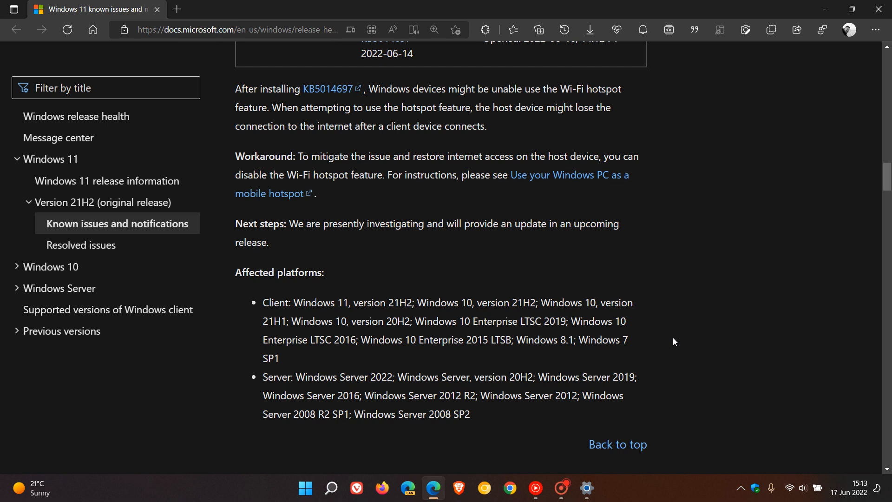
{"action": "mouse_move", "coordinate": [645, 346]}
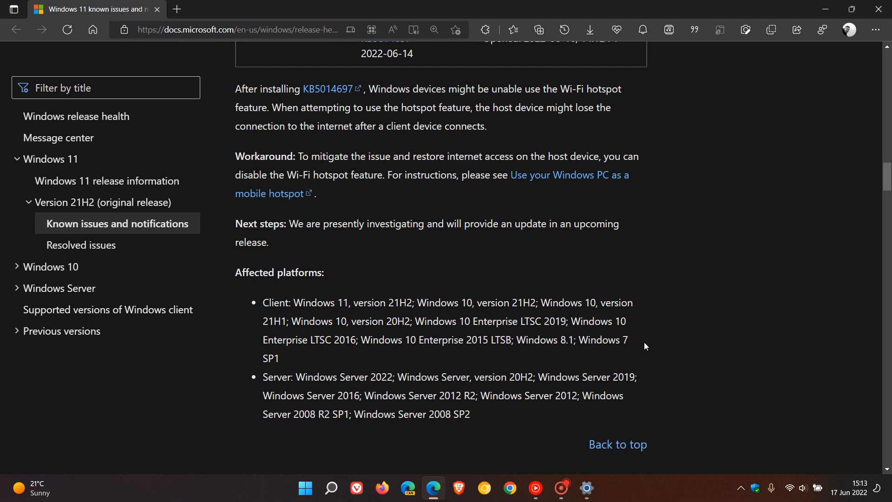
{"action": "mouse_move", "coordinate": [596, 353]}
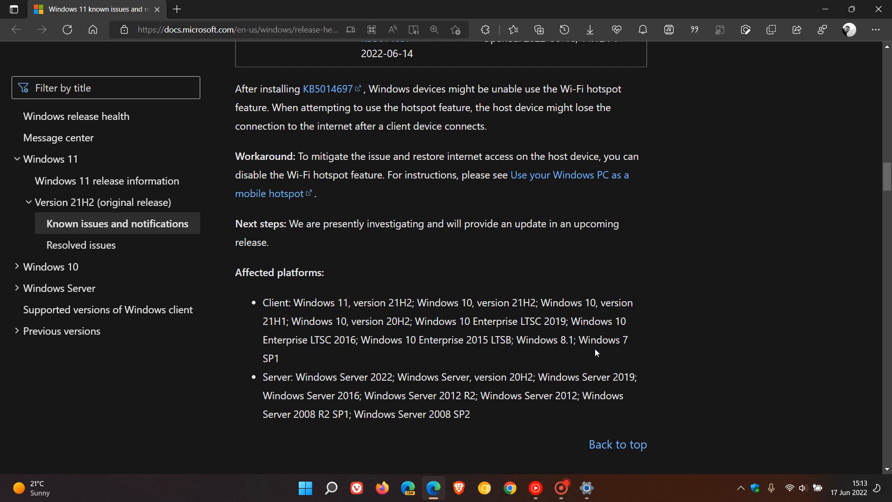
{"action": "mouse_move", "coordinate": [719, 312]}
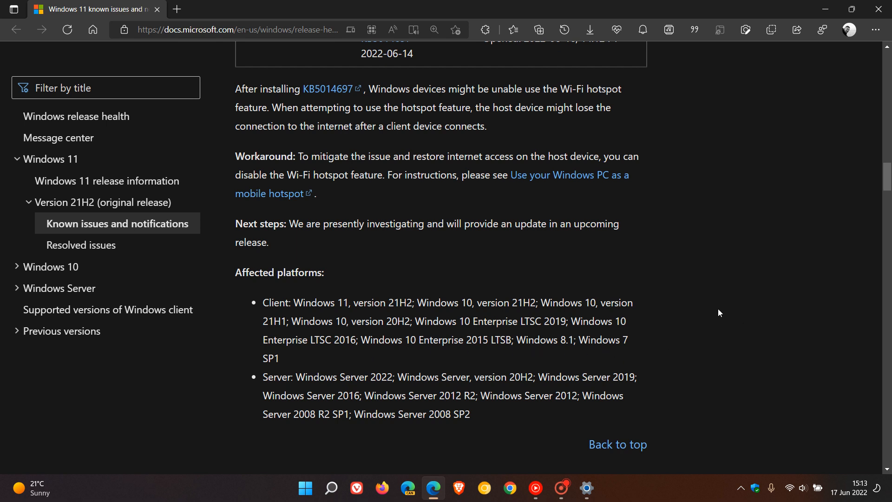
{"action": "mouse_move", "coordinate": [722, 328]}
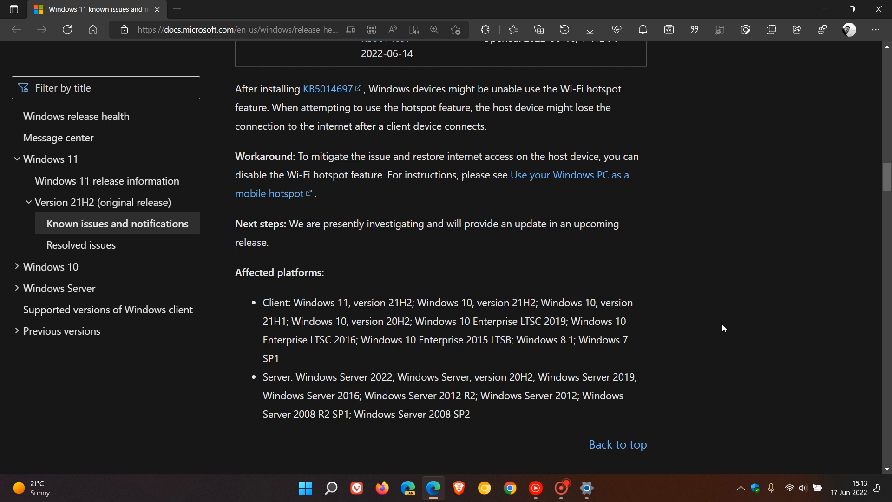
{"action": "mouse_move", "coordinate": [686, 182]}
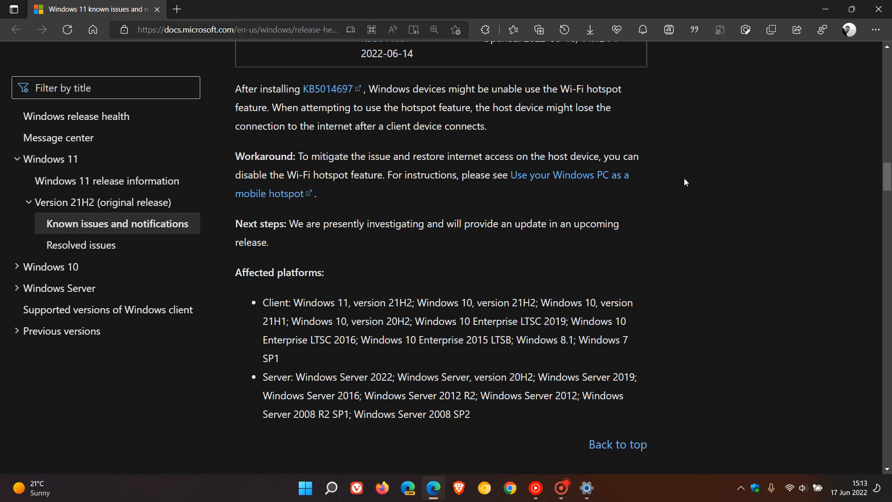
{"action": "mouse_move", "coordinate": [681, 177]}
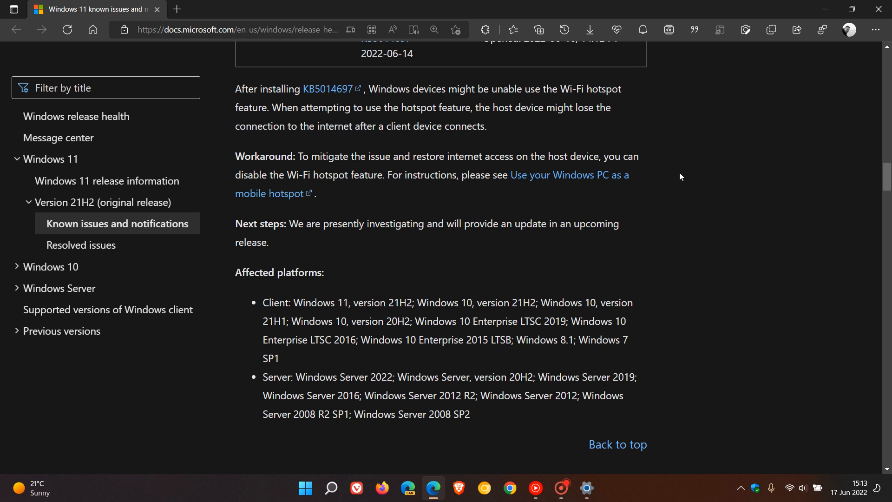
{"action": "mouse_move", "coordinate": [730, 247]}
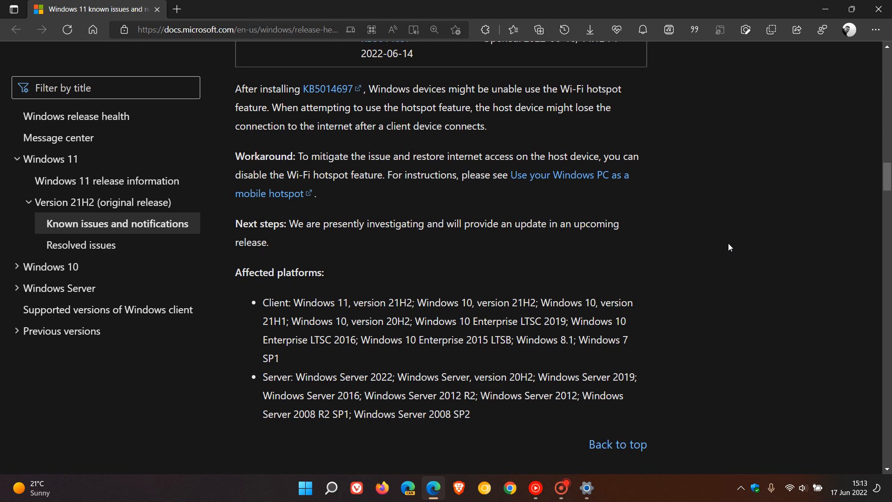
{"action": "mouse_move", "coordinate": [618, 253]}
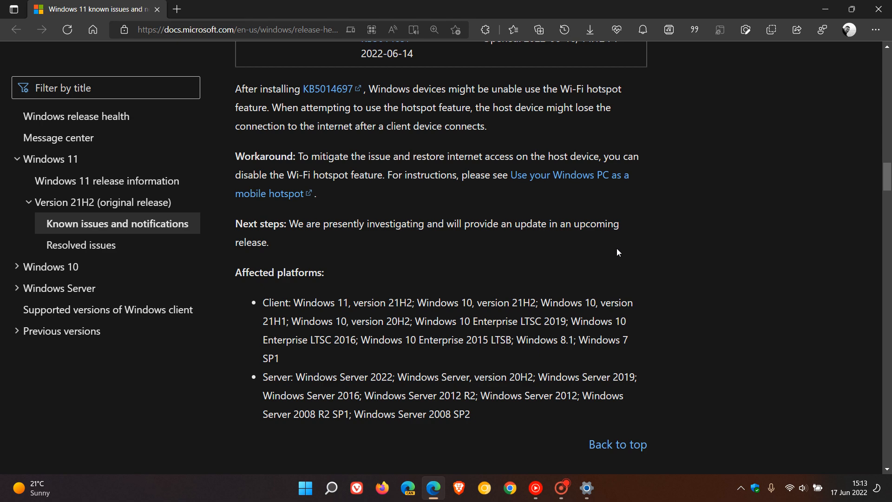
{"action": "mouse_move", "coordinate": [761, 331]}
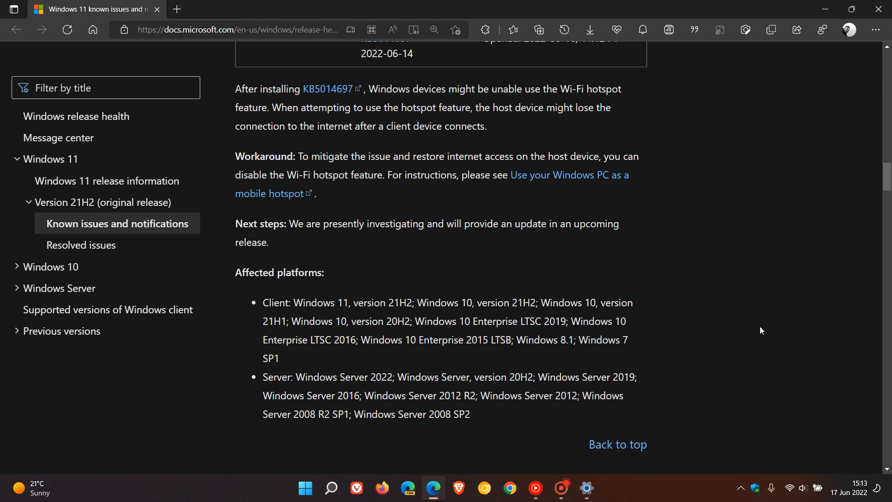
{"action": "scroll", "scroll_direction": "up", "scroll_amount": 3}
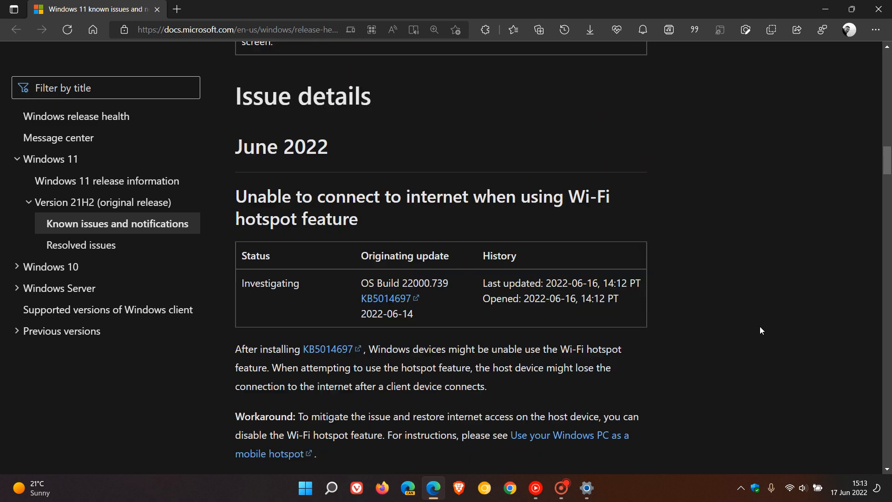
{"action": "mouse_move", "coordinate": [752, 260]}
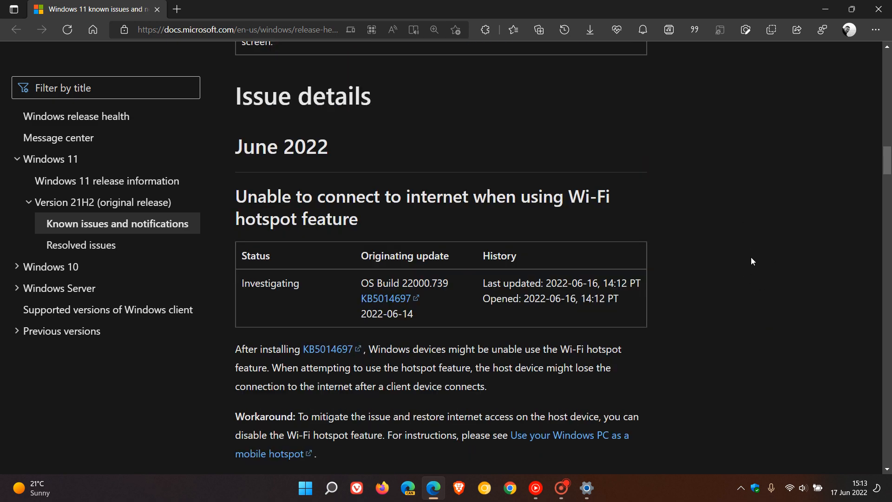
{"action": "mouse_move", "coordinate": [824, 10]}
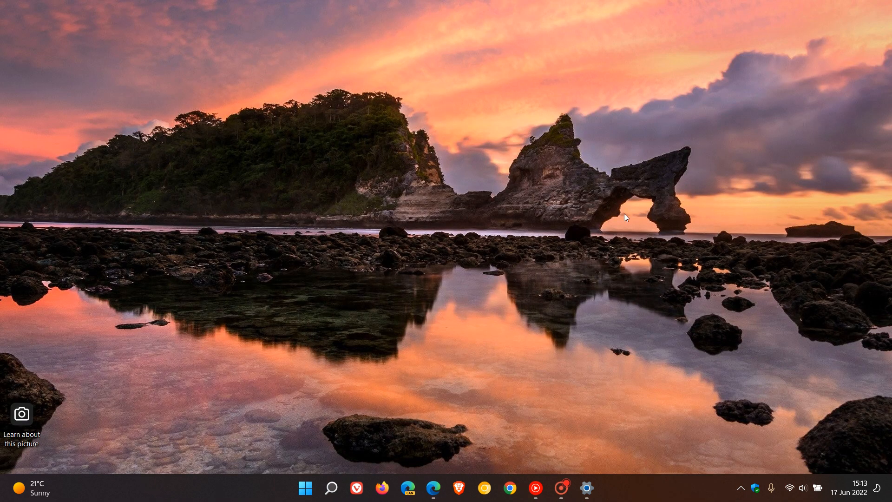
{"action": "mouse_move", "coordinate": [630, 185]}
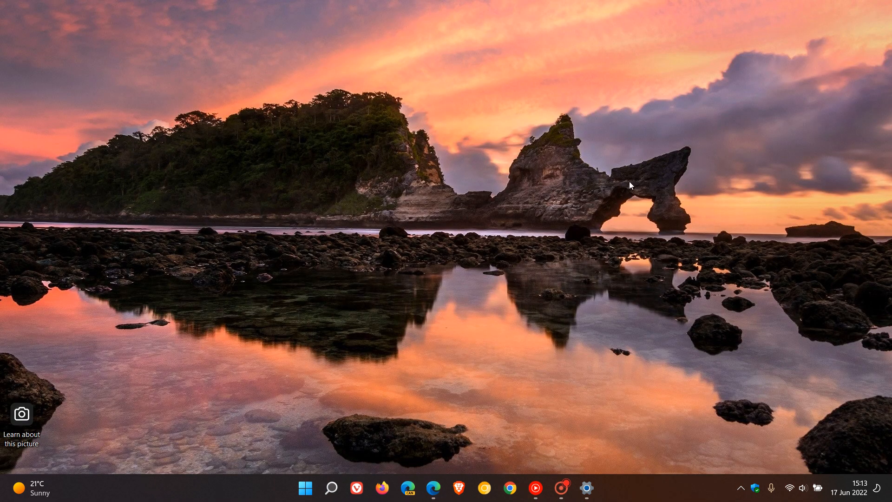